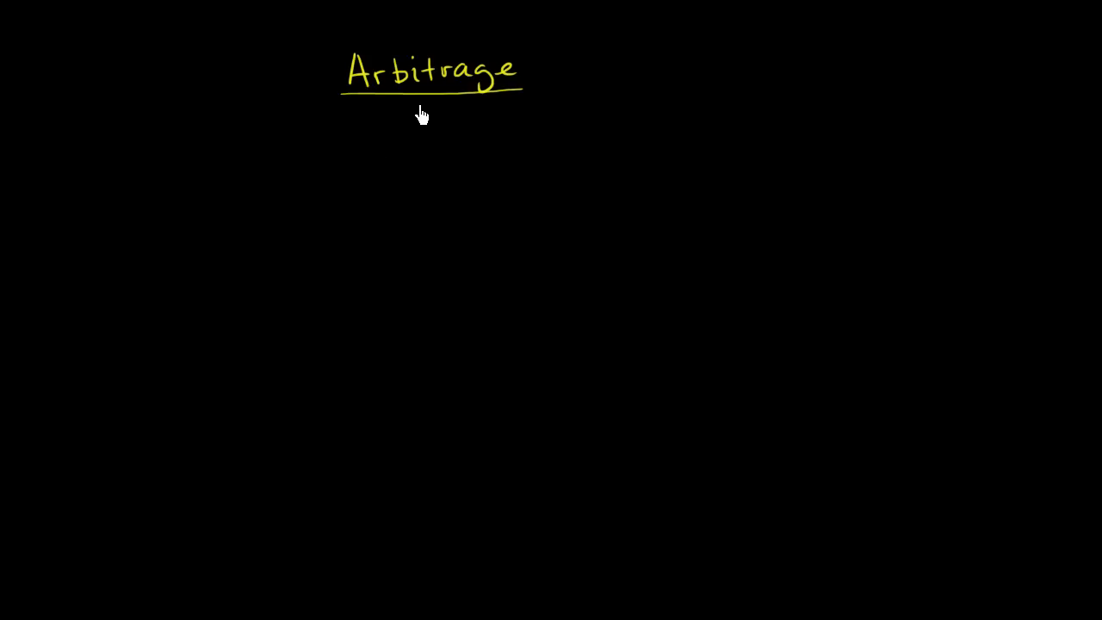
mouse_move(421, 124)
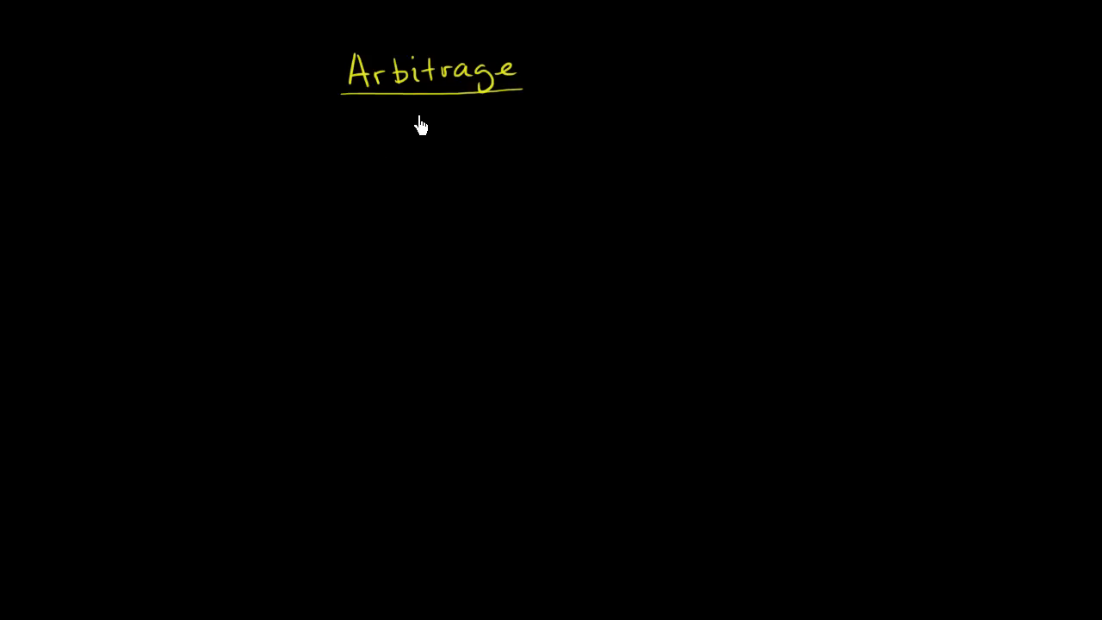
mouse_move(413, 130)
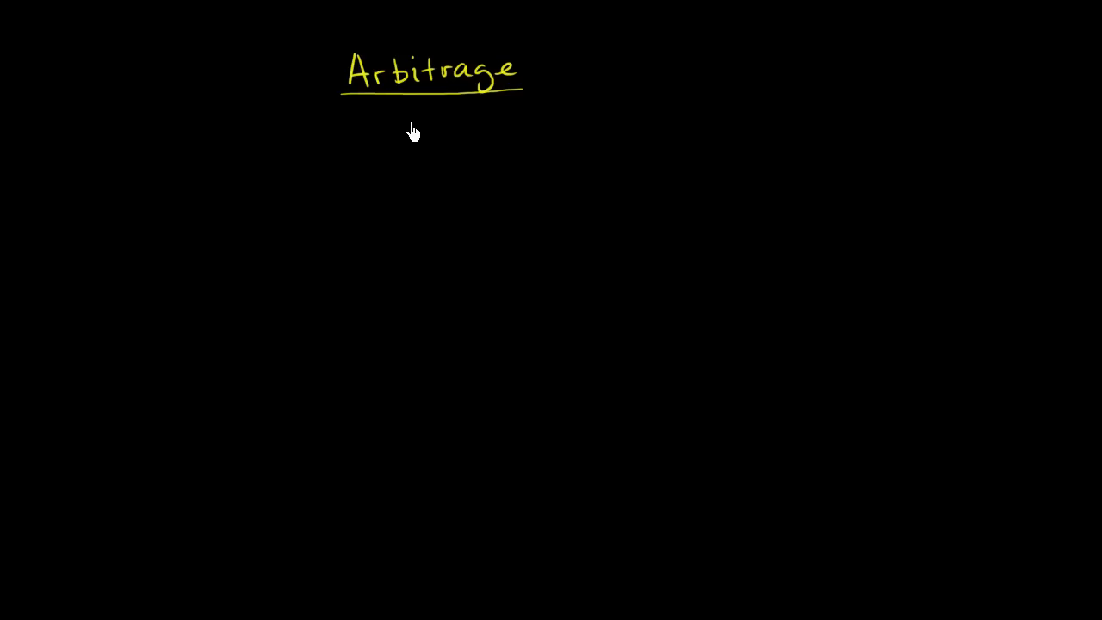
mouse_move(408, 142)
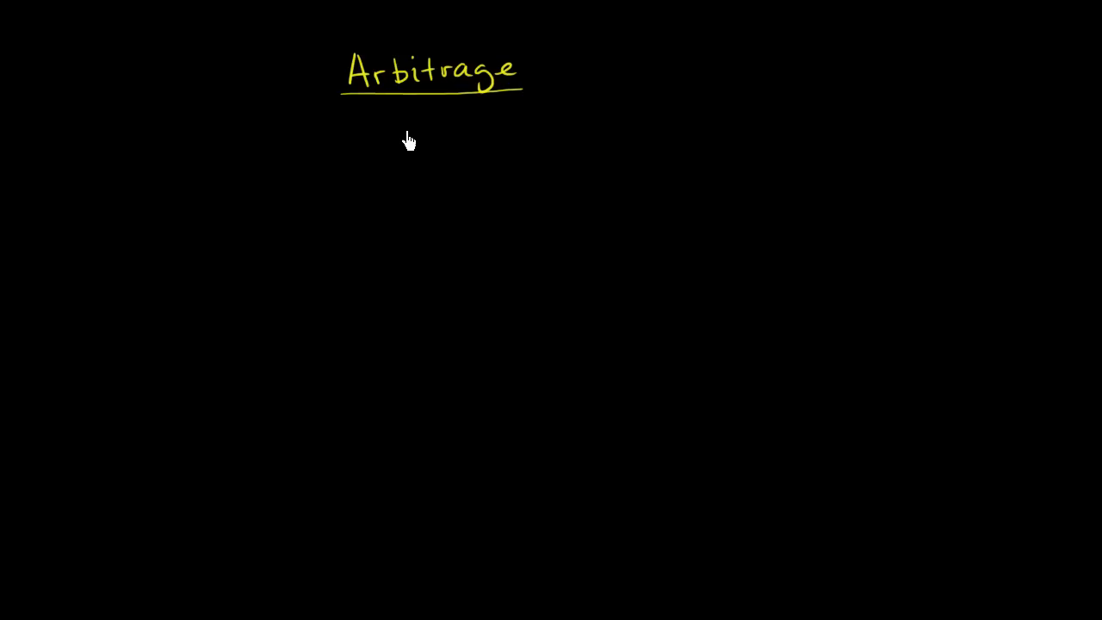
mouse_move(414, 138)
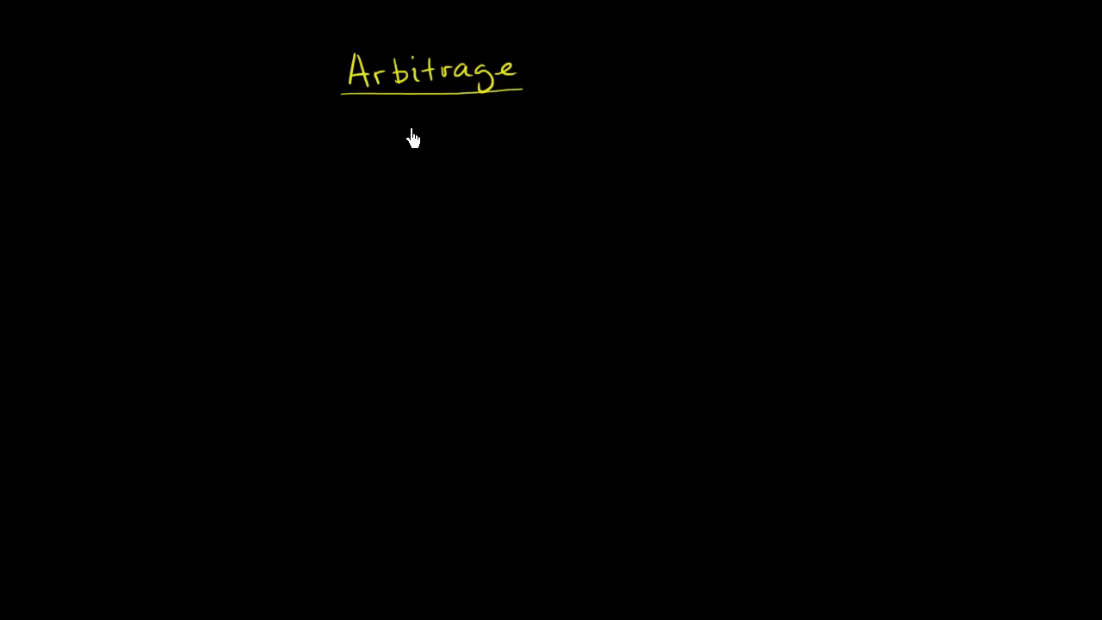
mouse_move(303, 203)
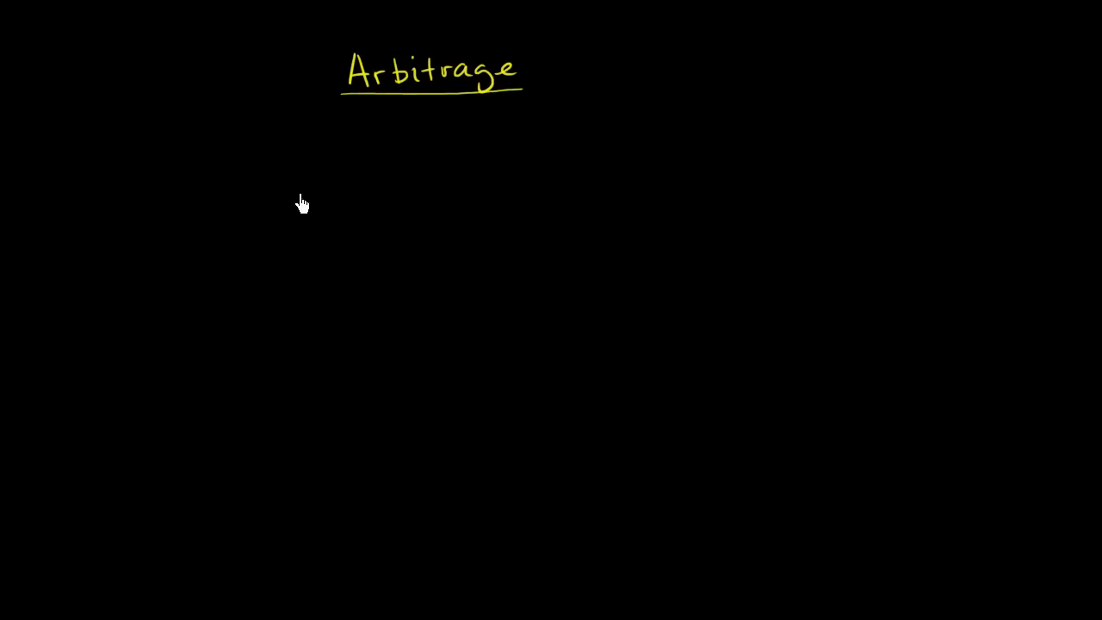
mouse_move(176, 152)
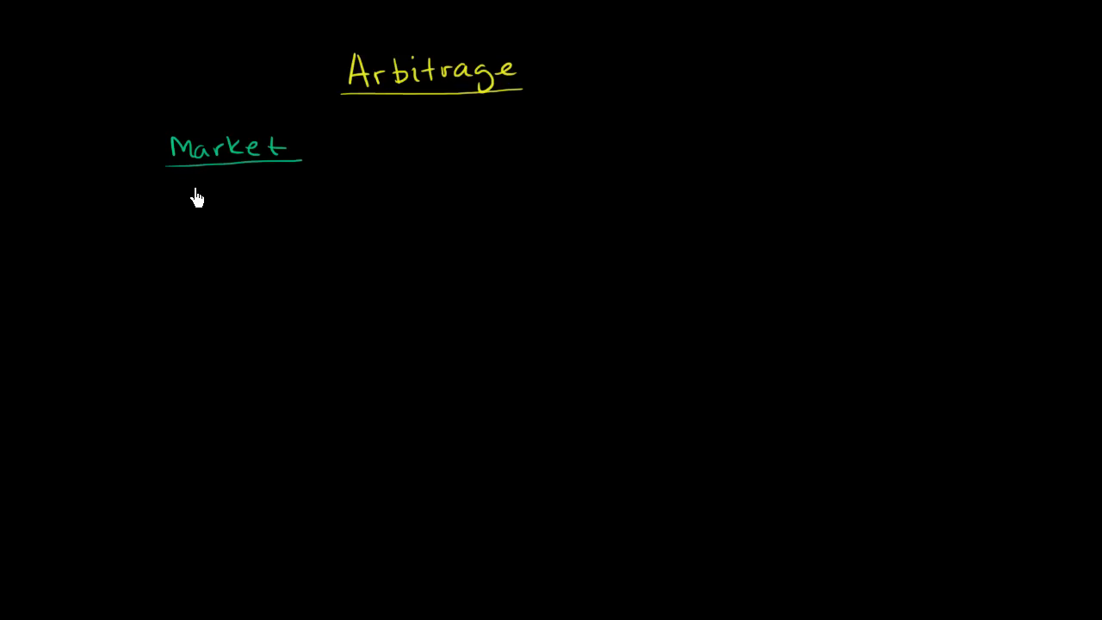
mouse_move(176, 214)
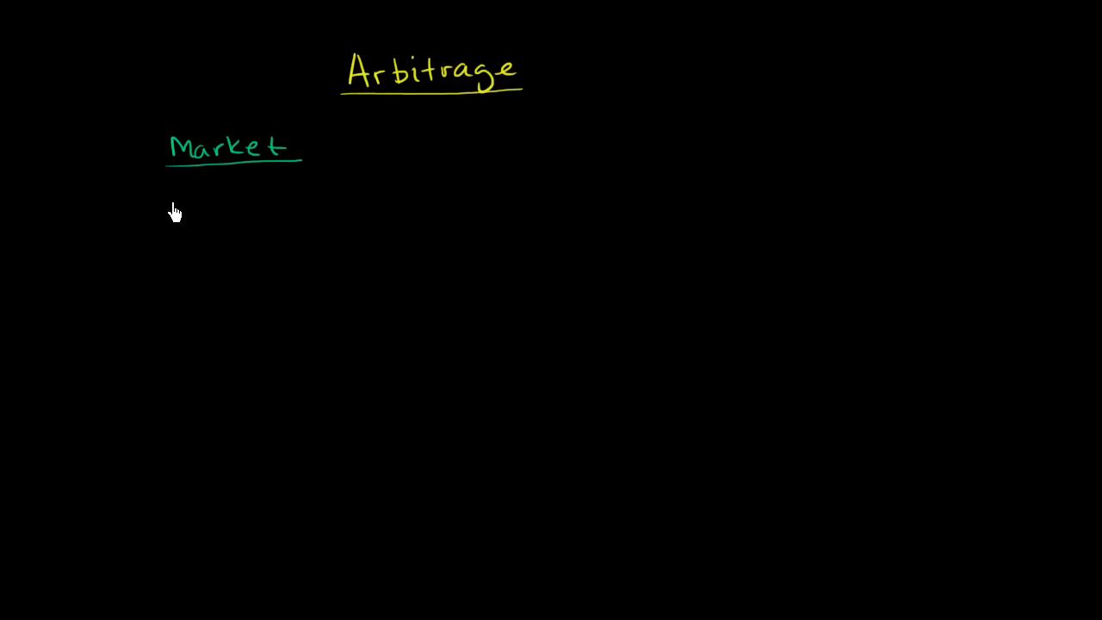
- Handwrite 'Apples: $1/apple' beneath the green underlined Market heading
type("APP")
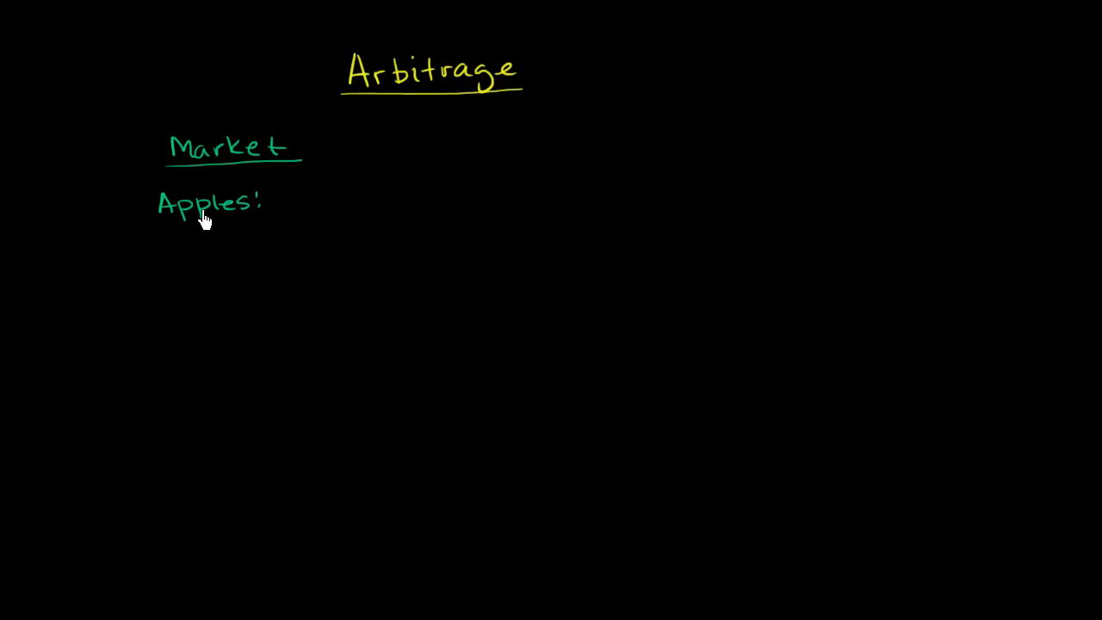
mouse_move(293, 210)
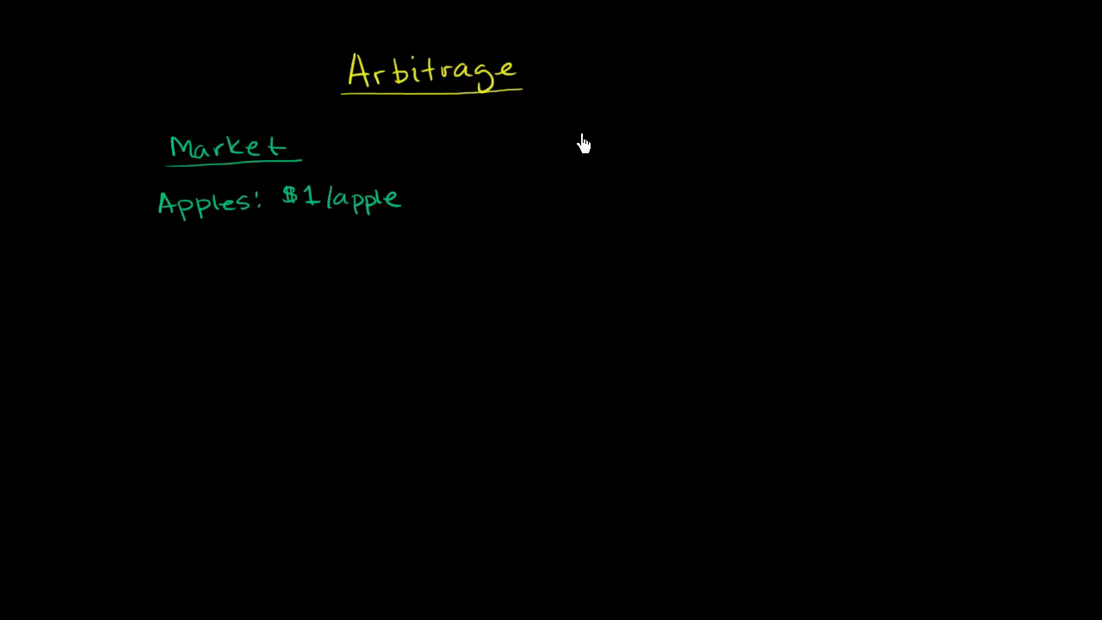
- Handwrite the magenta 'Market' heading on the right for the $1.50/apple market
left_click_drag(582, 135, 654, 137)
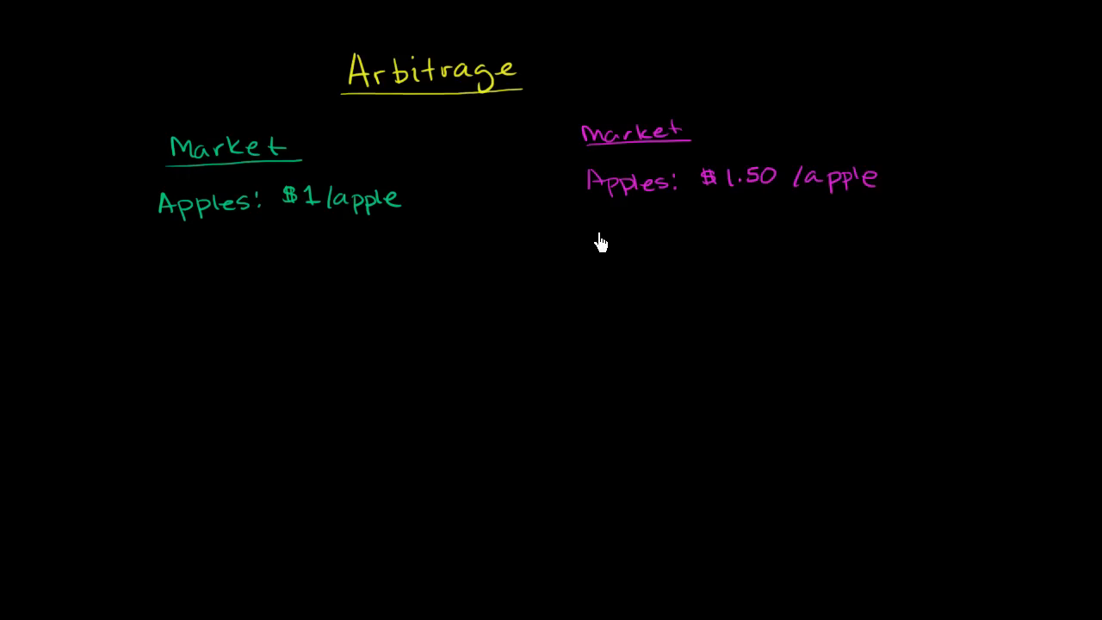
mouse_move(200, 217)
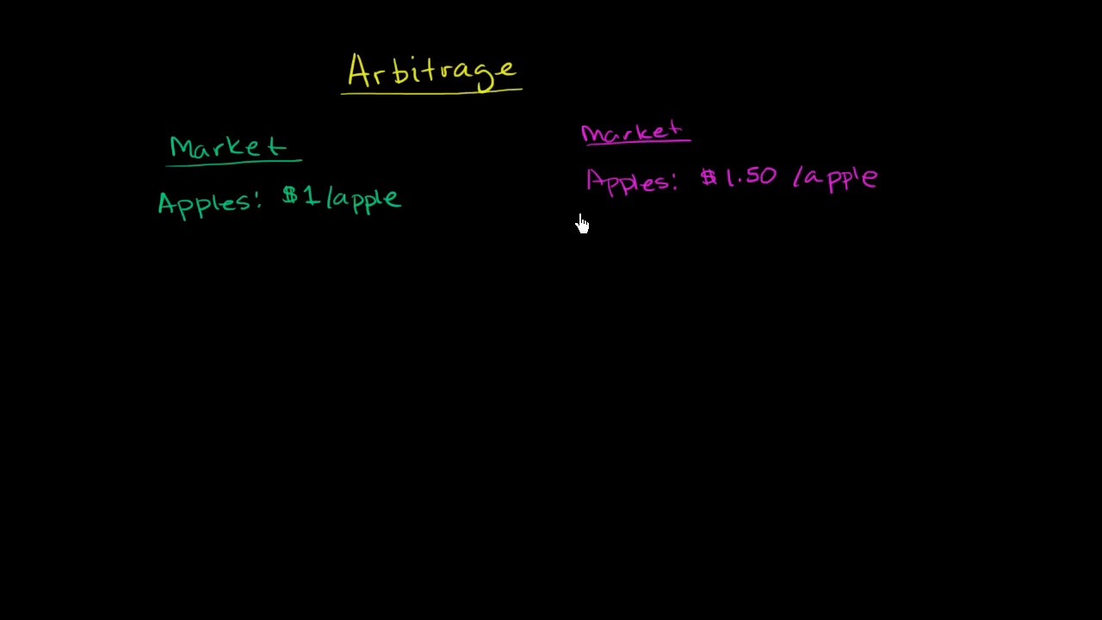
mouse_move(668, 197)
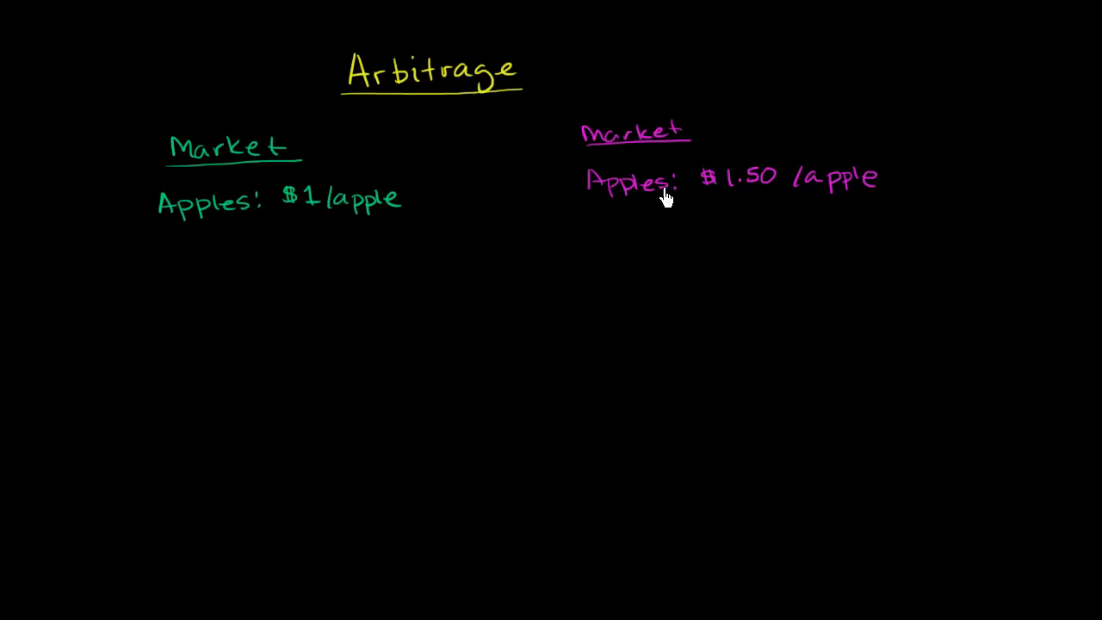
mouse_move(160, 232)
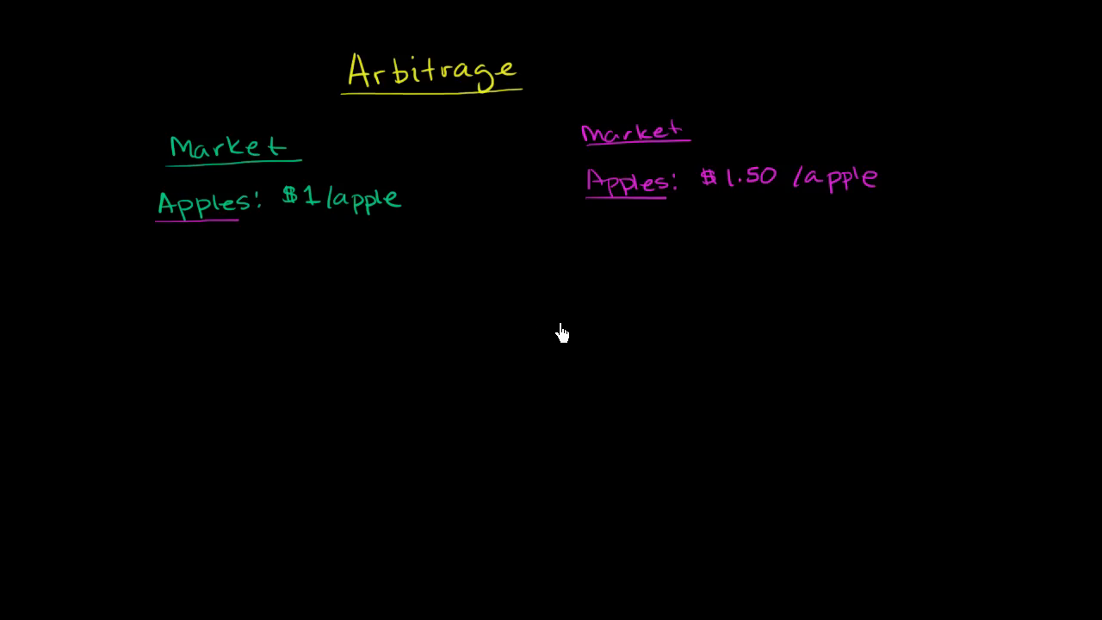
mouse_move(728, 210)
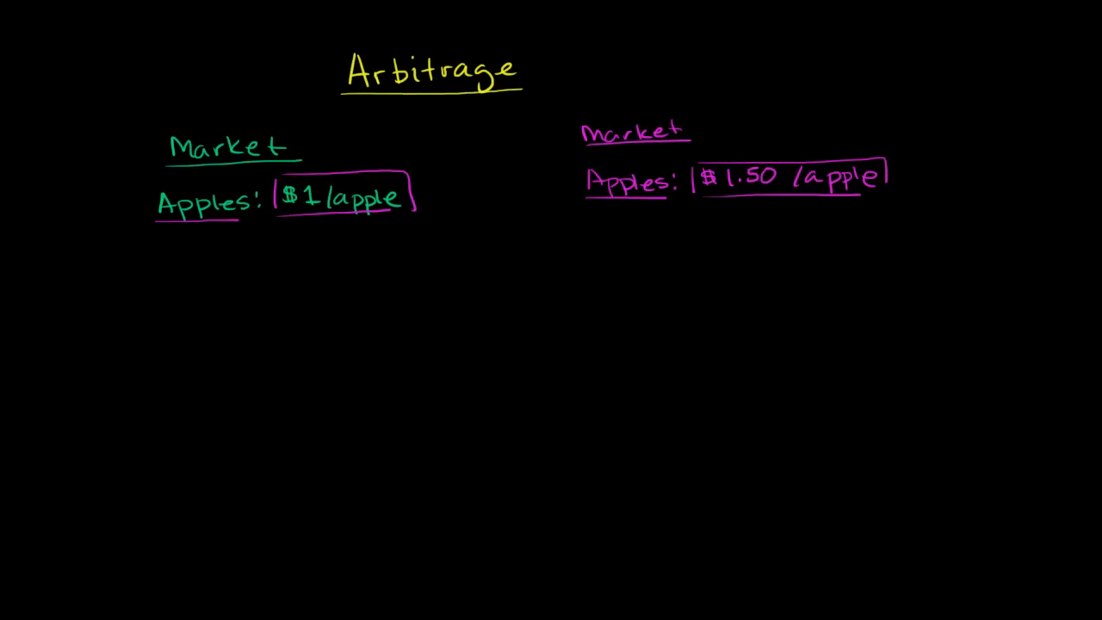
mouse_move(385, 293)
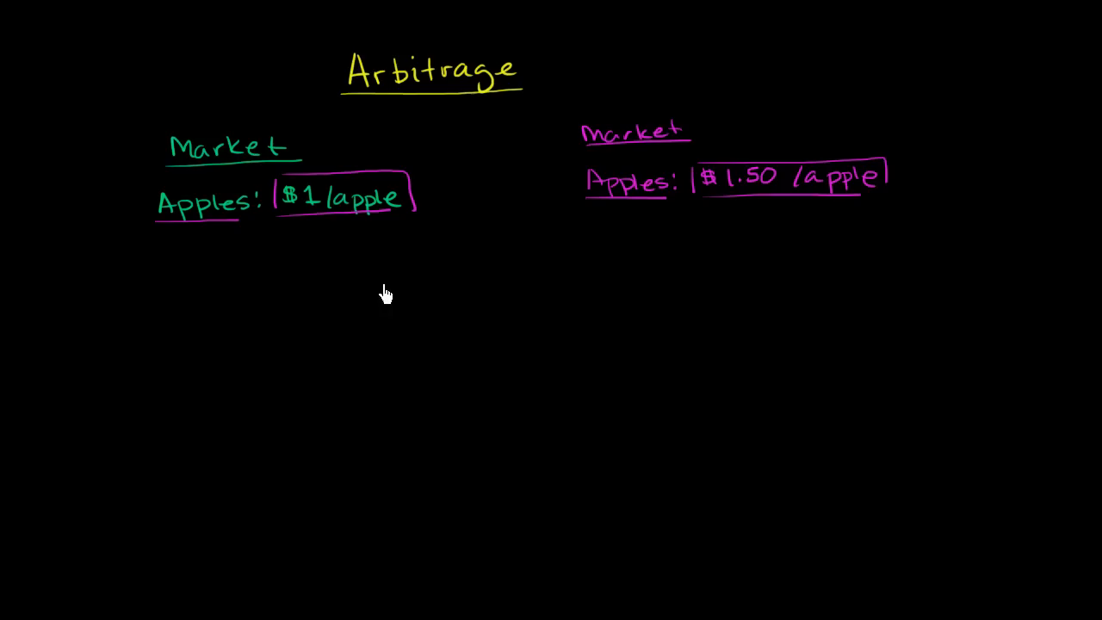
mouse_move(308, 255)
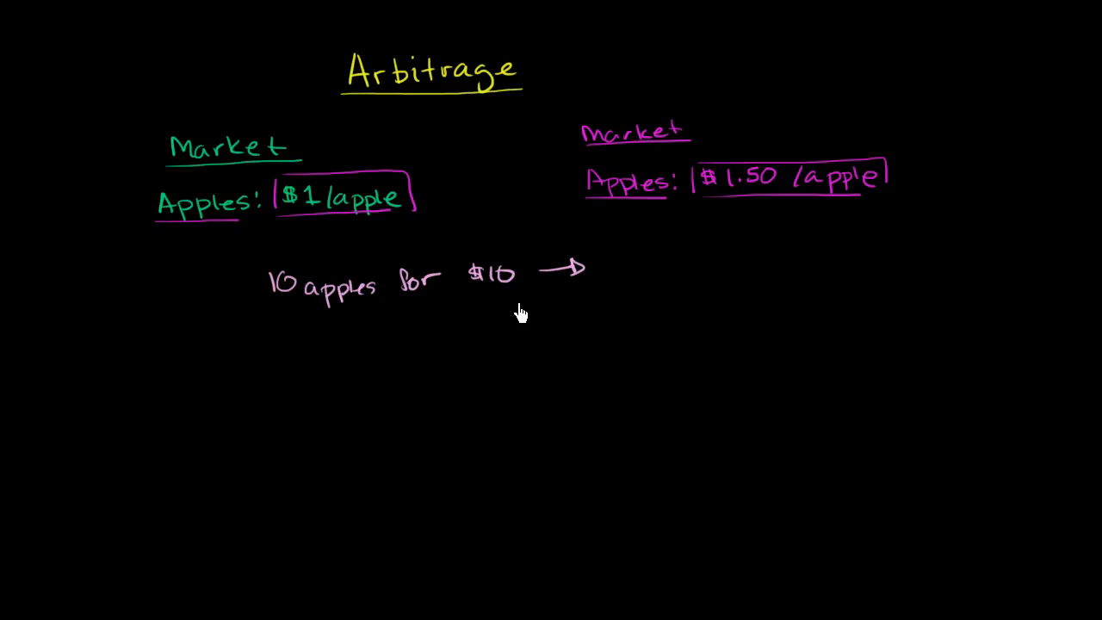
mouse_move(501, 313)
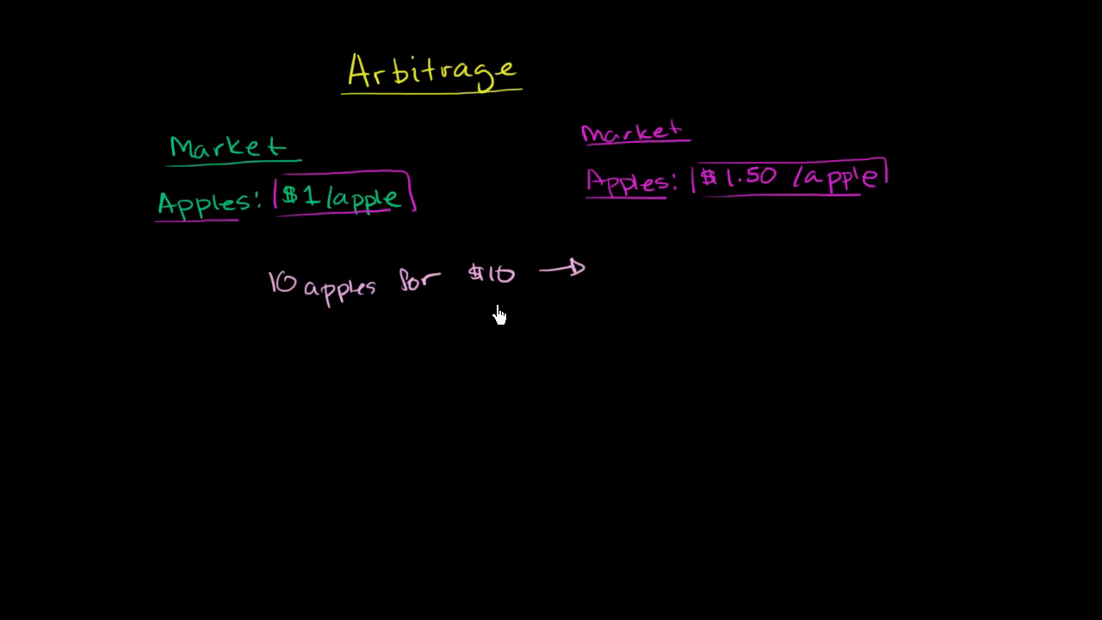
mouse_move(503, 303)
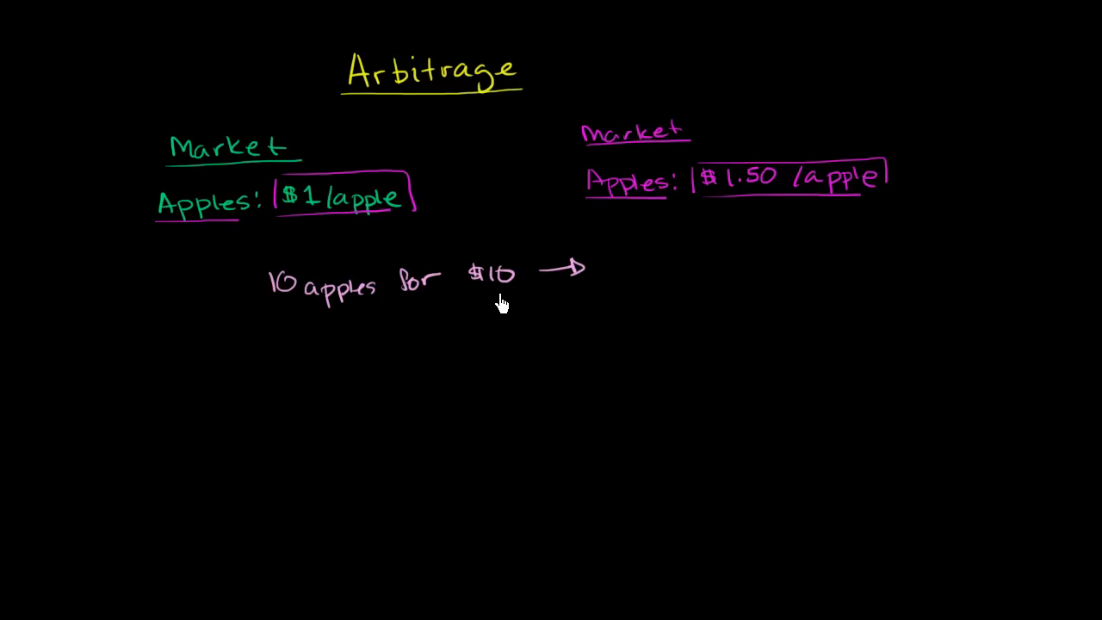
mouse_move(291, 257)
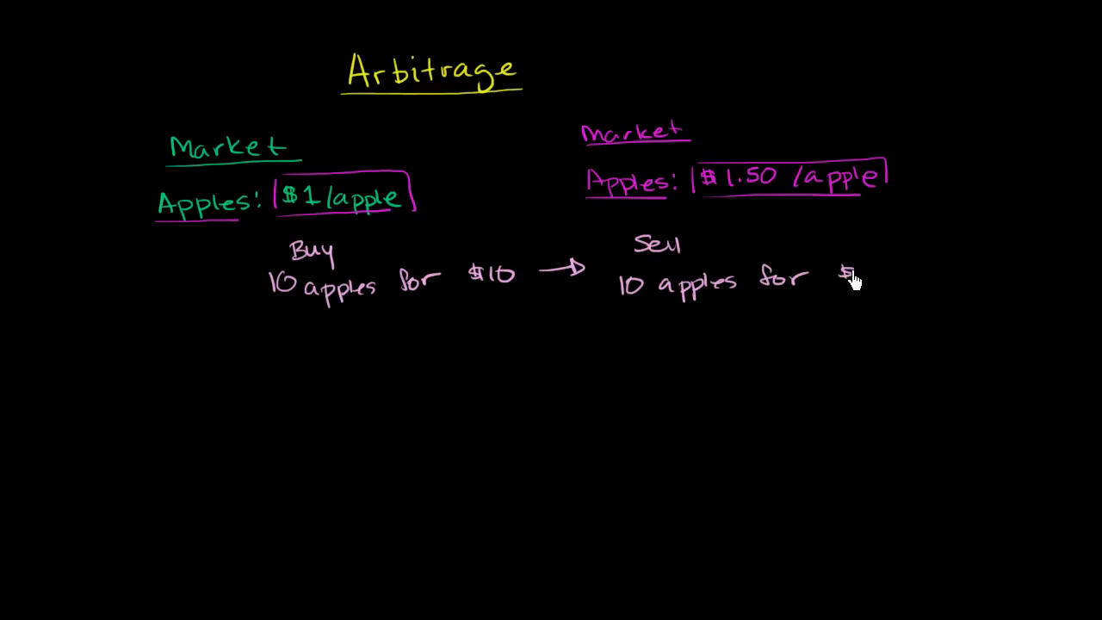
mouse_move(451, 388)
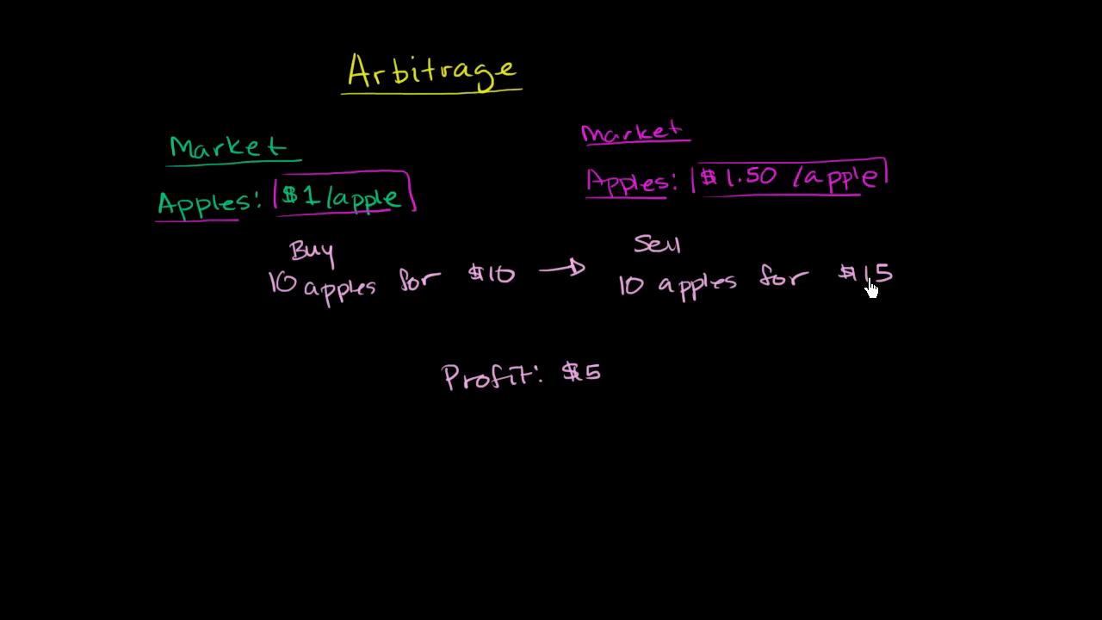
mouse_move(709, 341)
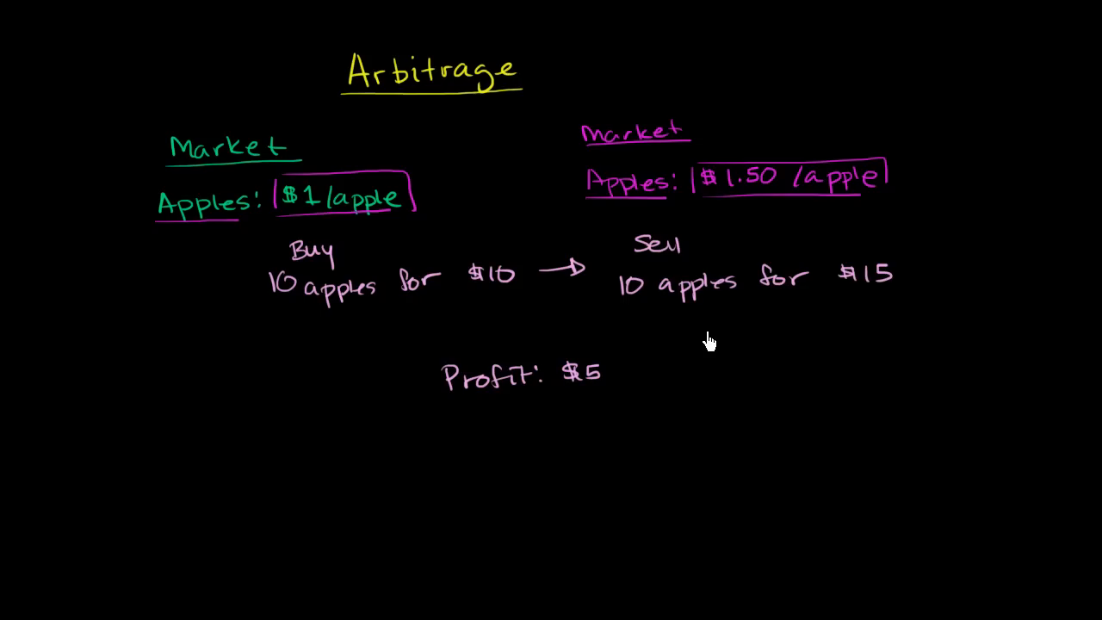
mouse_move(655, 344)
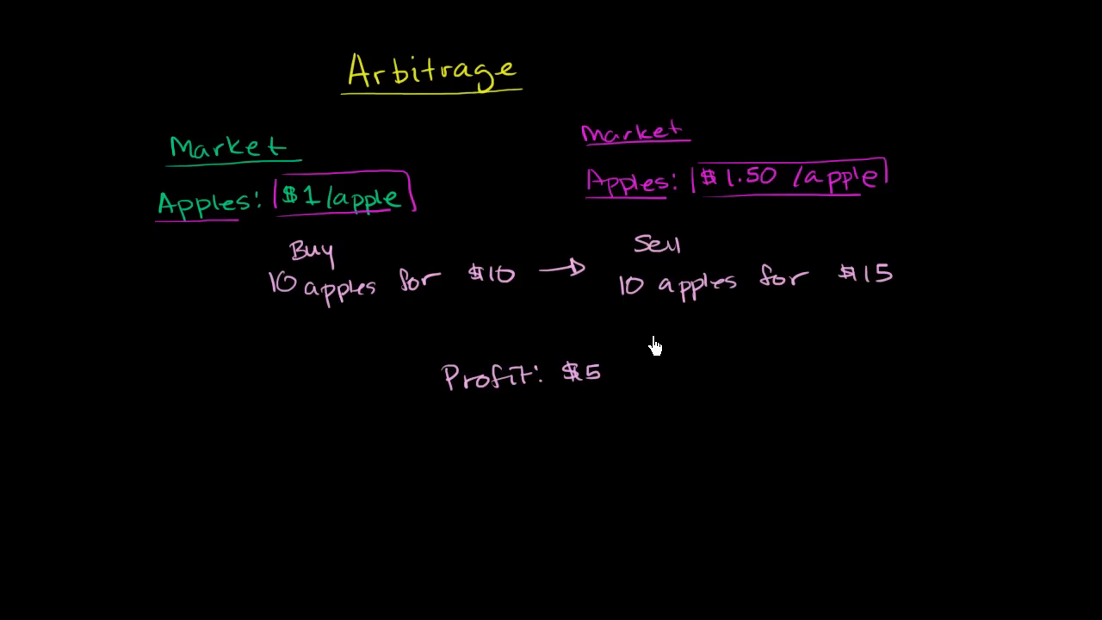
mouse_move(591, 296)
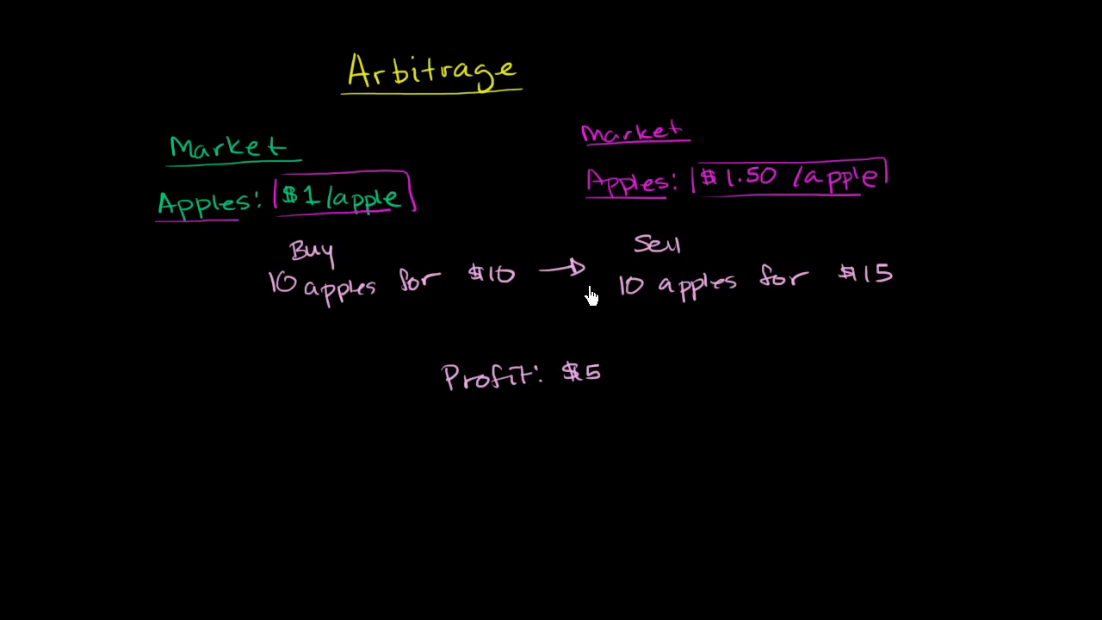
mouse_move(521, 422)
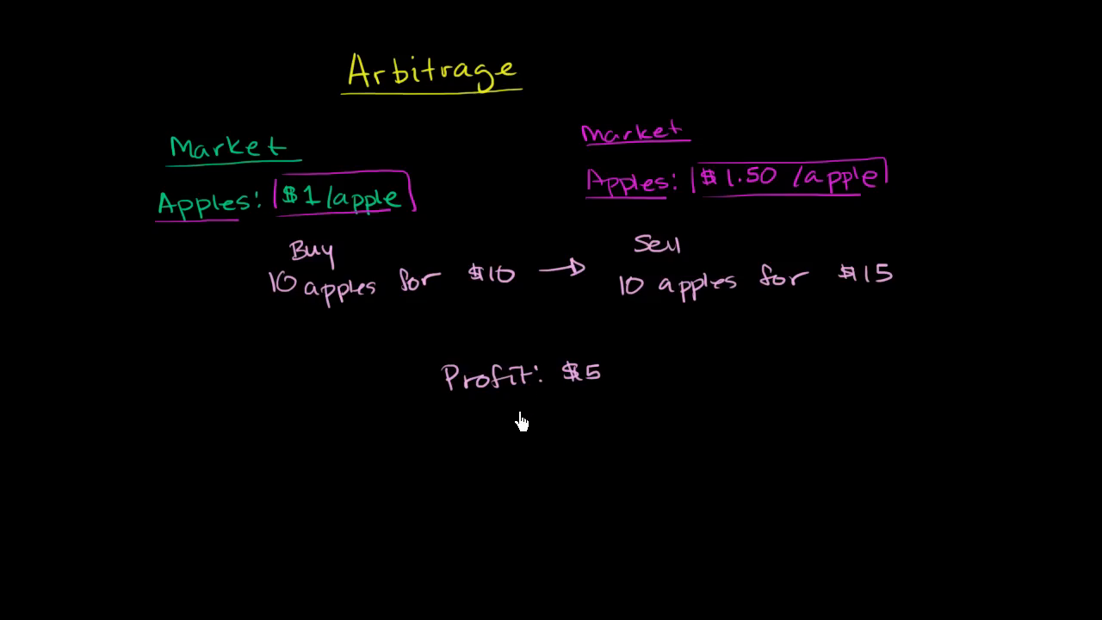
mouse_move(336, 58)
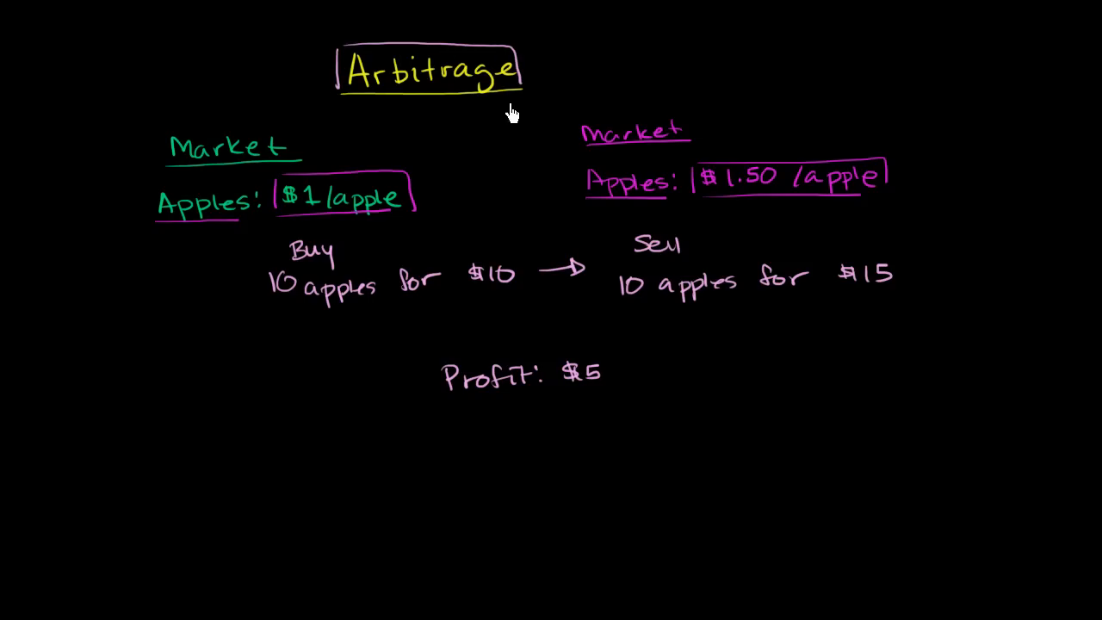
mouse_move(434, 331)
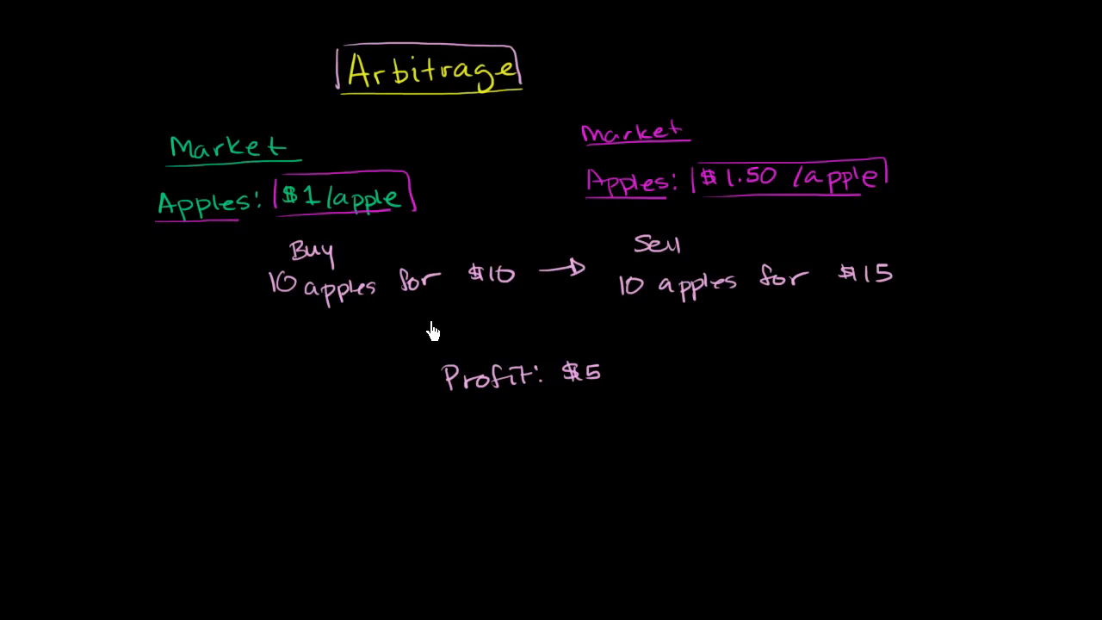
mouse_move(658, 222)
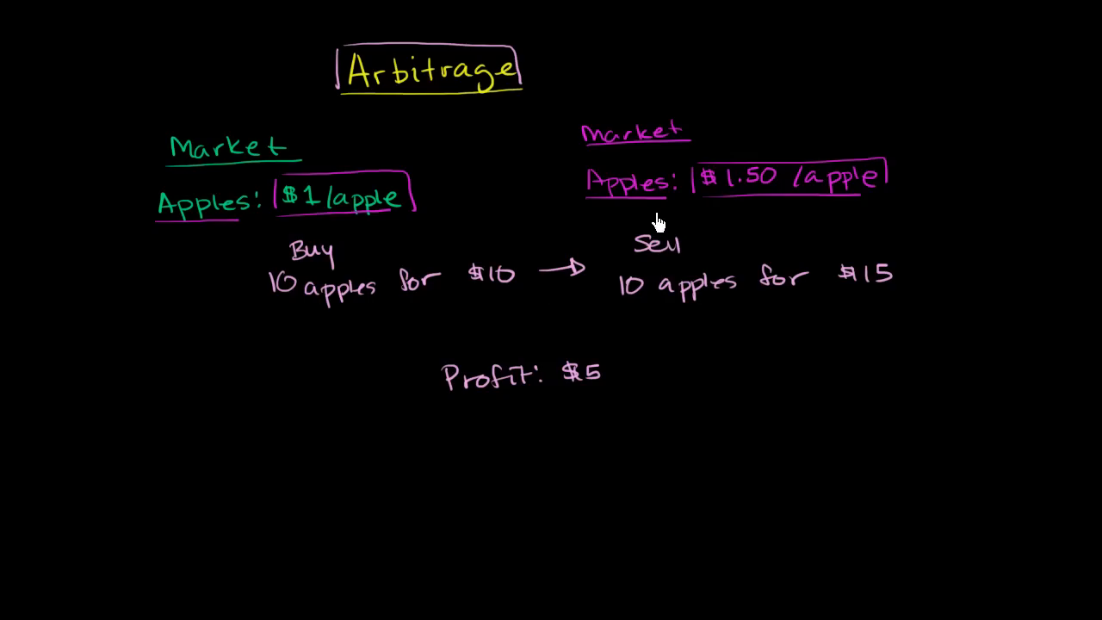
mouse_move(861, 144)
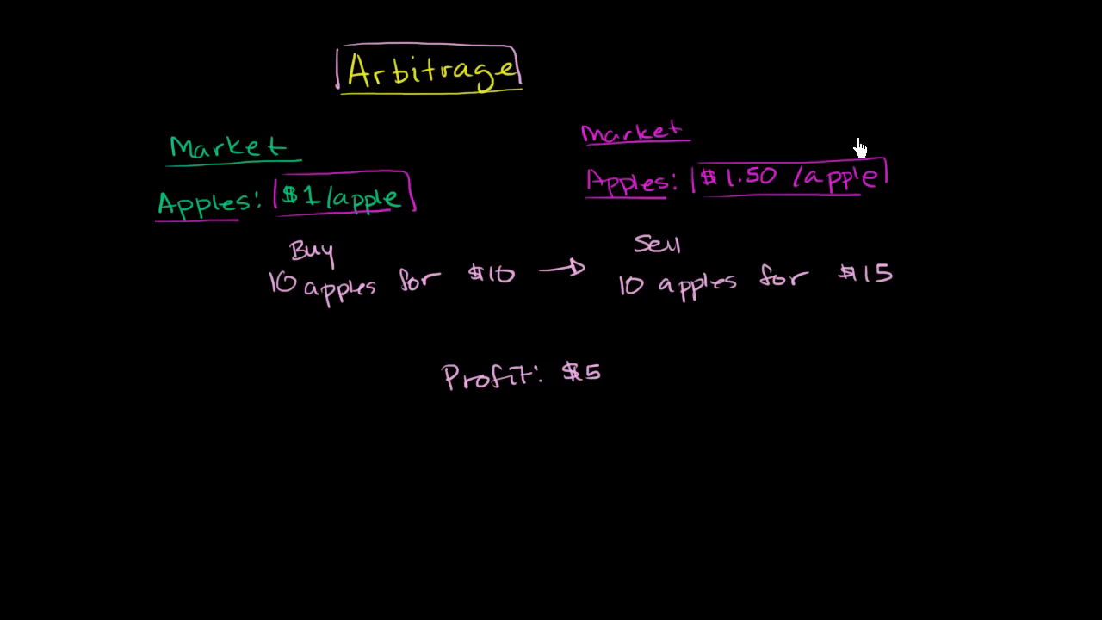
- Note 'Supply ↑' beside the pink Market to pair with 'Demand ↑' at left
type("Supply ↑")
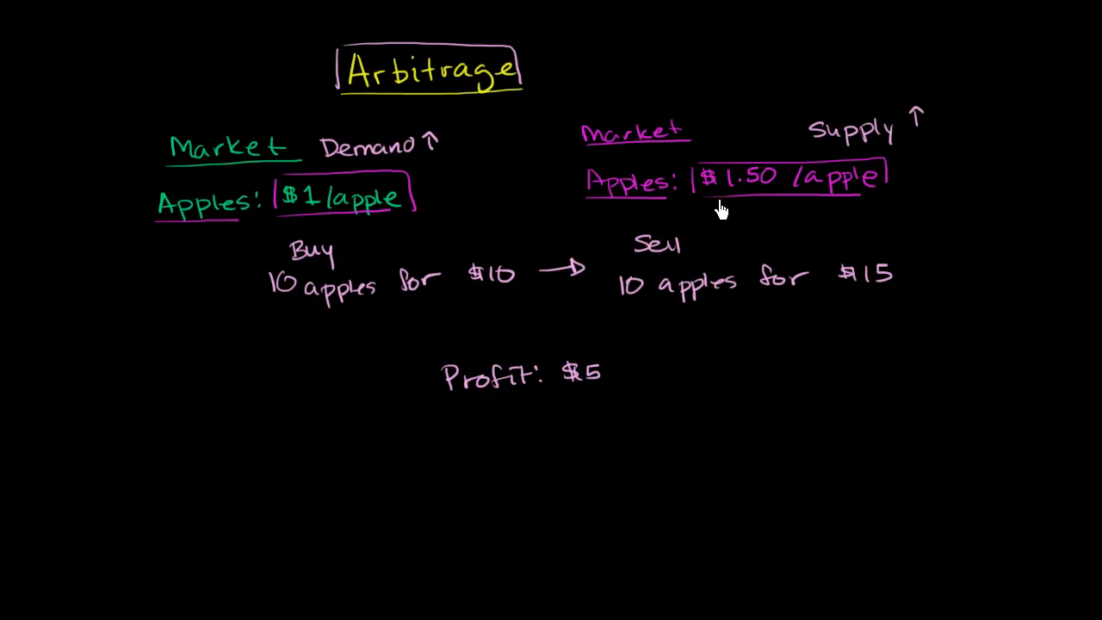
mouse_move(317, 186)
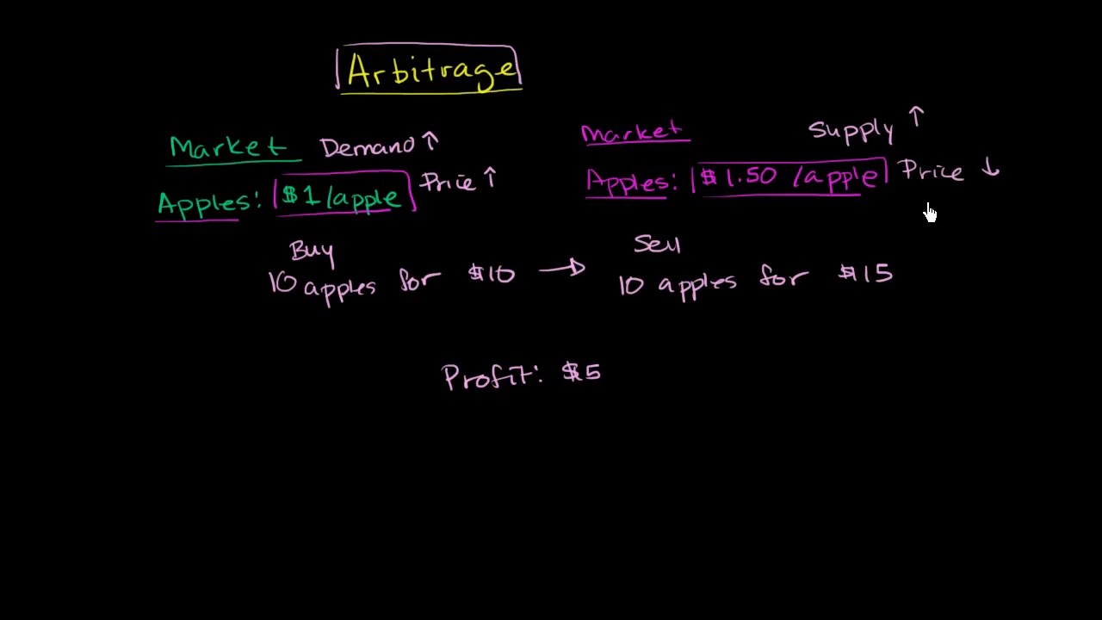
mouse_move(532, 291)
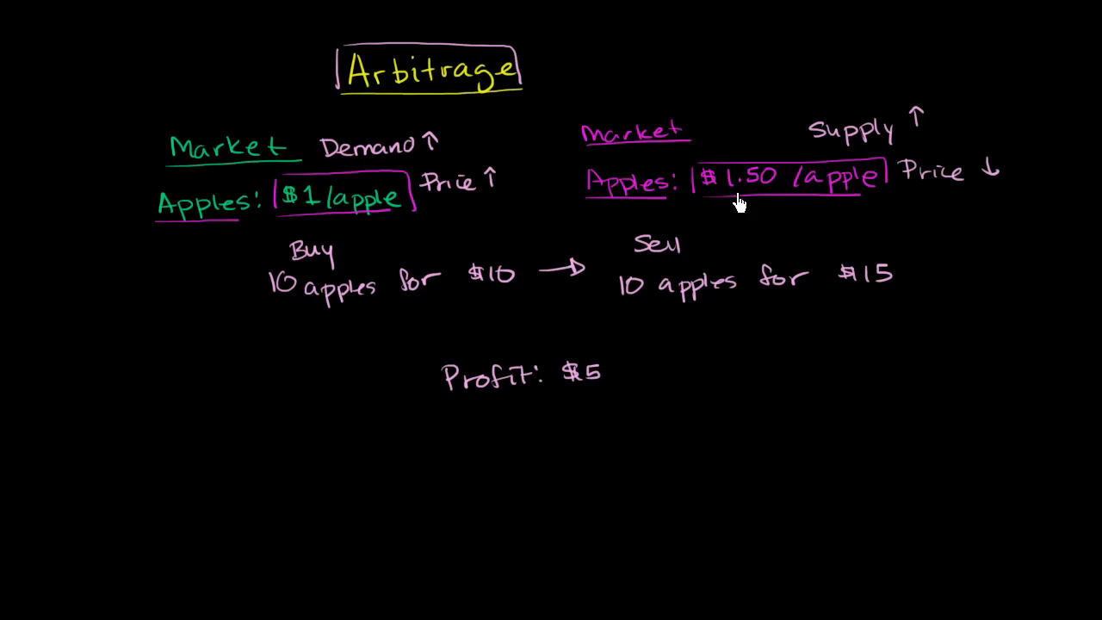
mouse_move(637, 169)
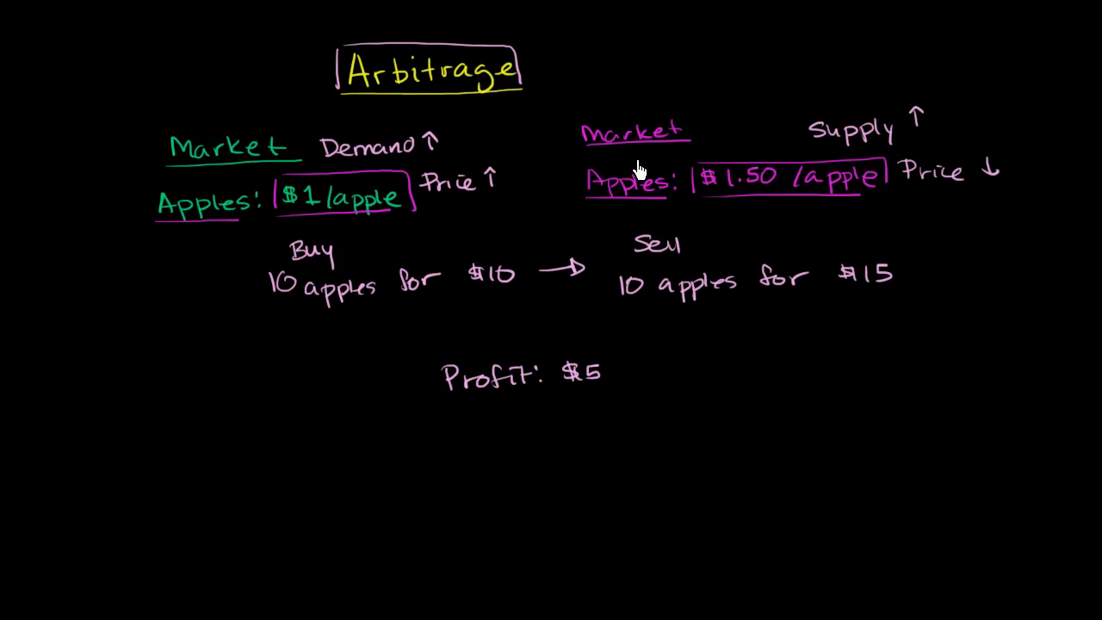